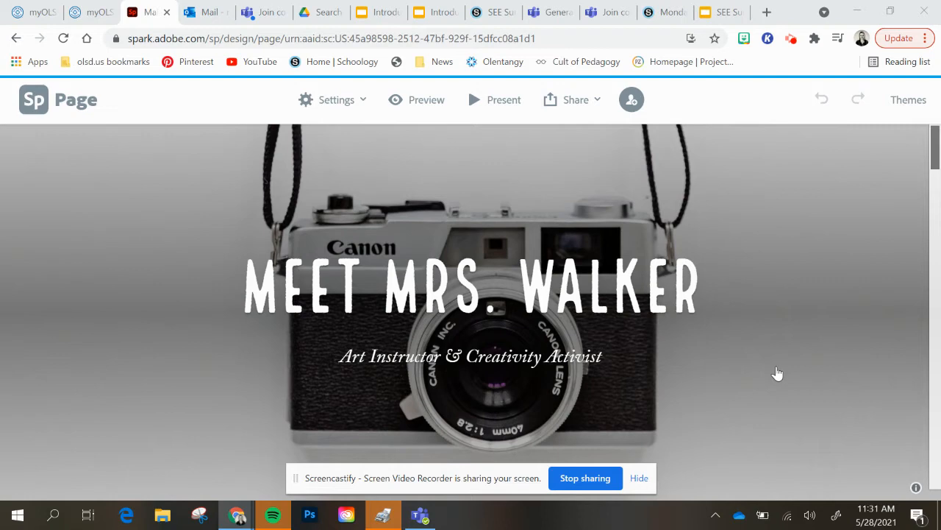
pyautogui.moveTo(747, 351)
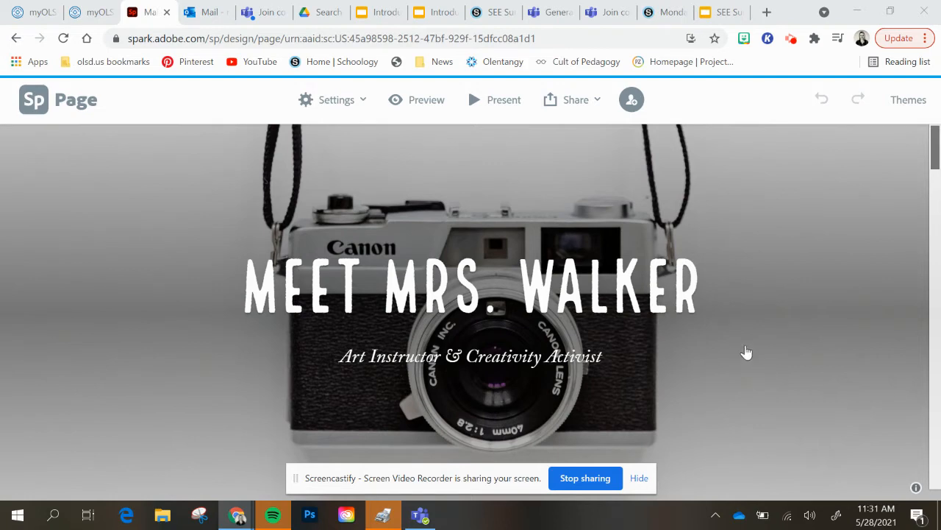
pyautogui.scroll(-3)
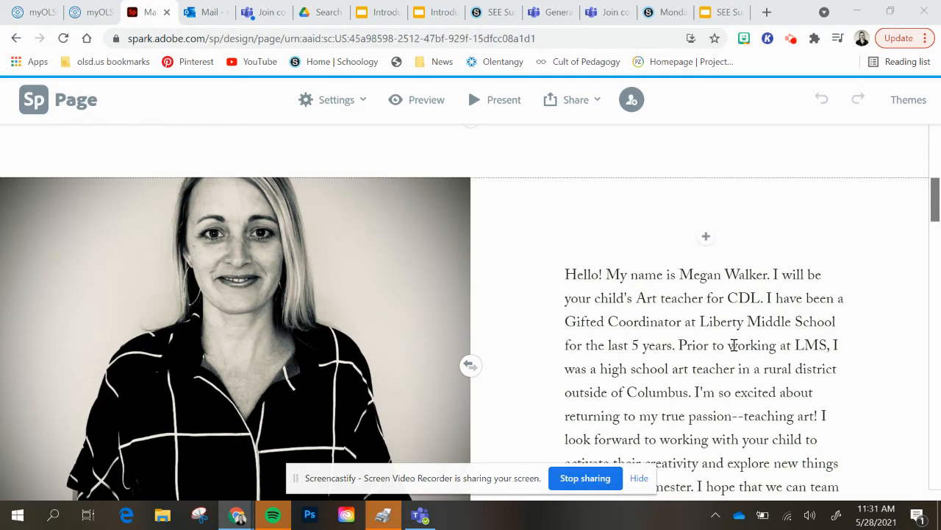
pyautogui.scroll(-3)
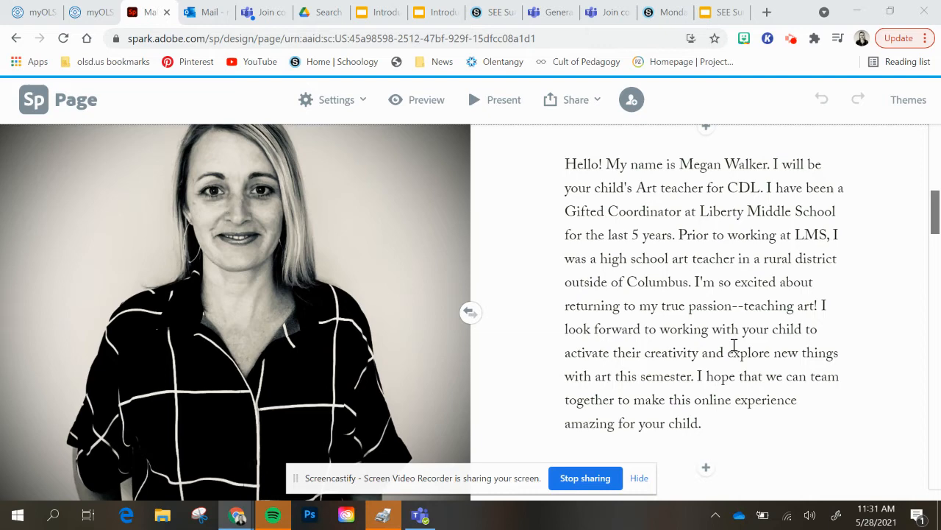
pyautogui.moveTo(731, 320)
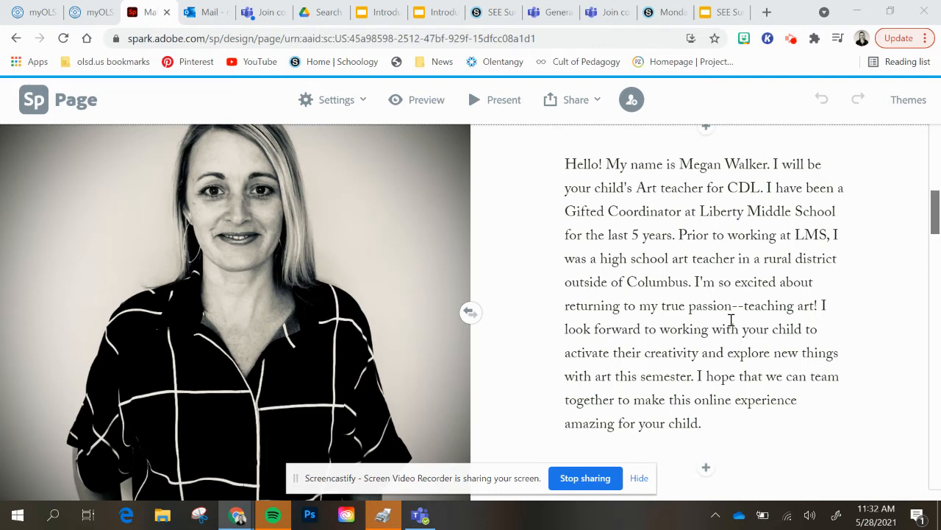
pyautogui.scroll(-3)
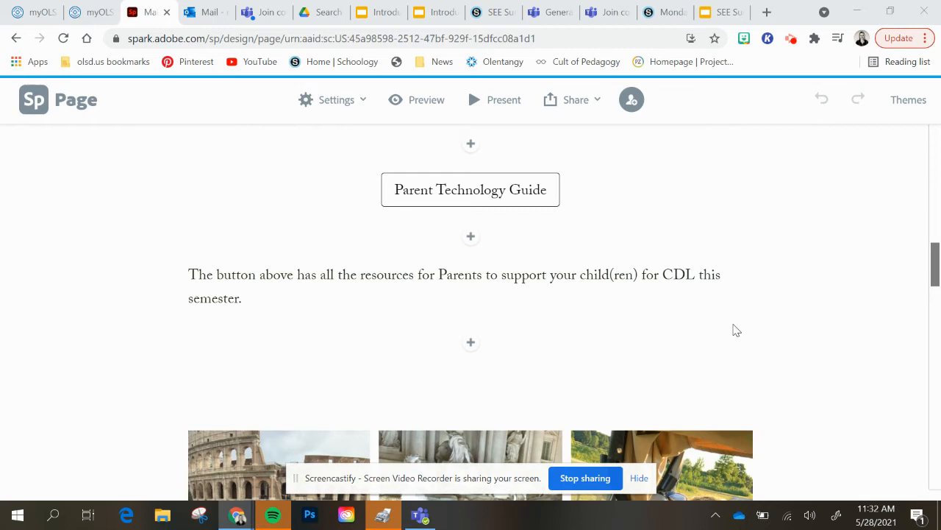
pyautogui.moveTo(551, 184)
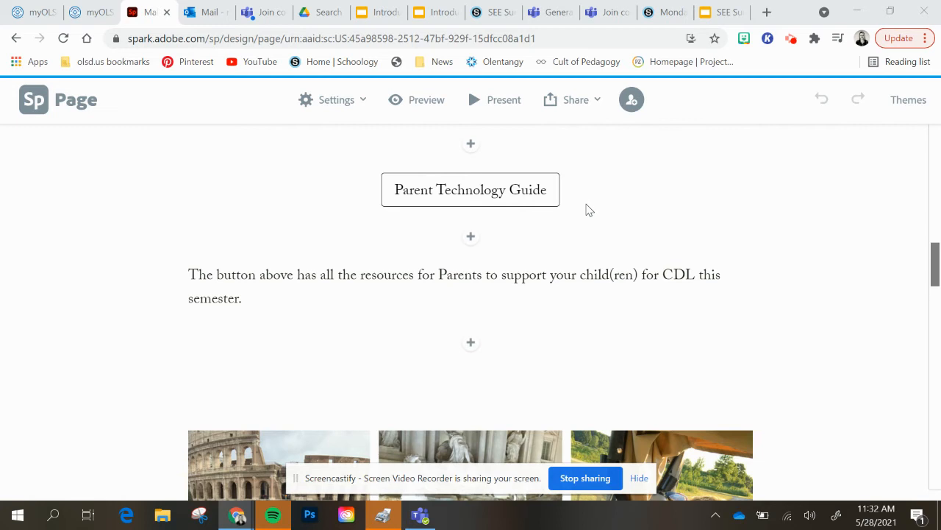
pyautogui.moveTo(829, 250)
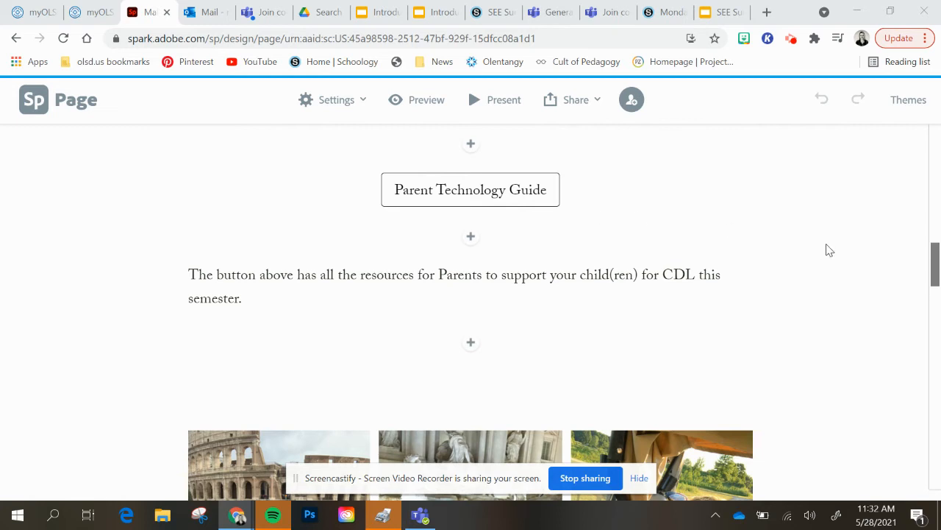
pyautogui.moveTo(798, 233)
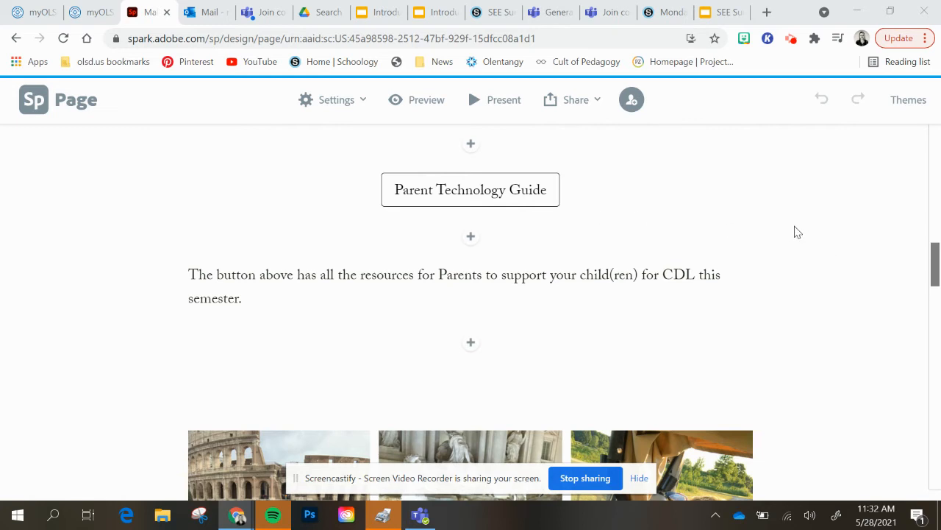
pyautogui.scroll(-3)
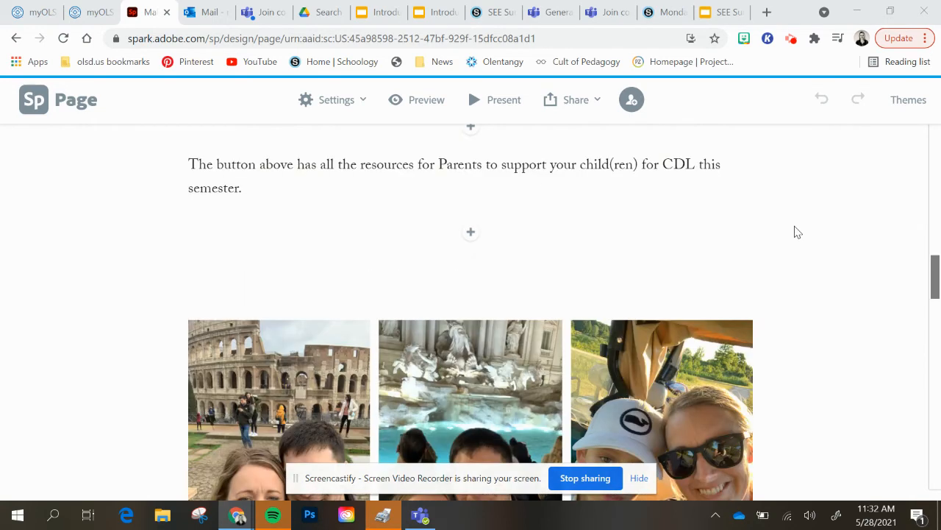
pyautogui.scroll(-3)
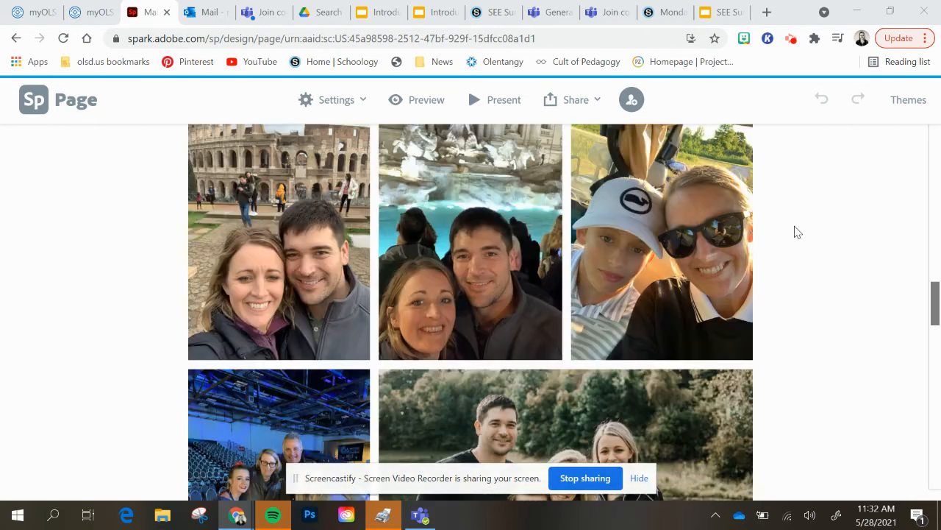
pyautogui.moveTo(562, 337)
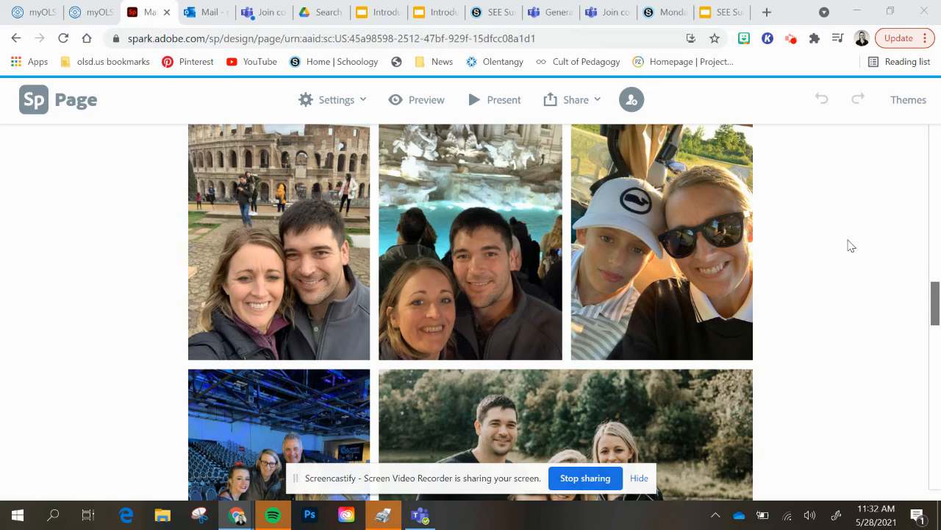
pyautogui.moveTo(812, 291)
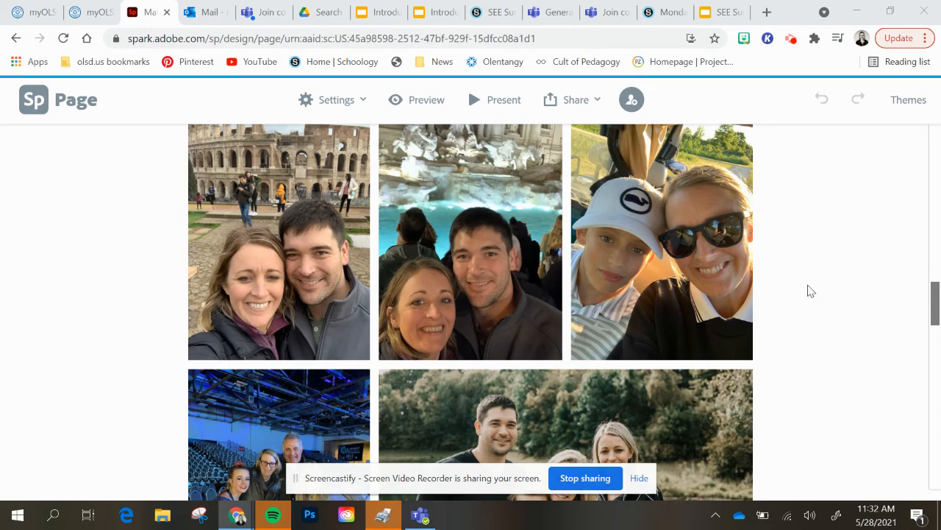
pyautogui.scroll(-3)
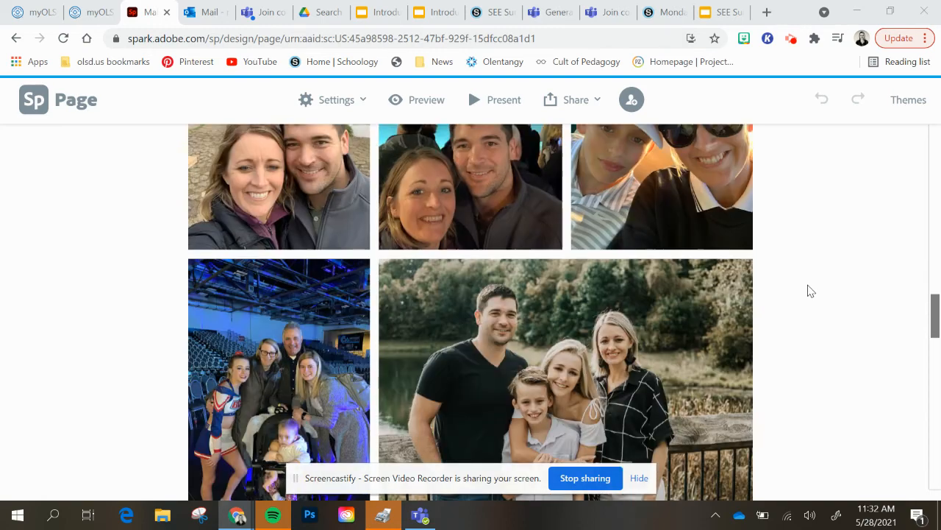
pyautogui.scroll(-3)
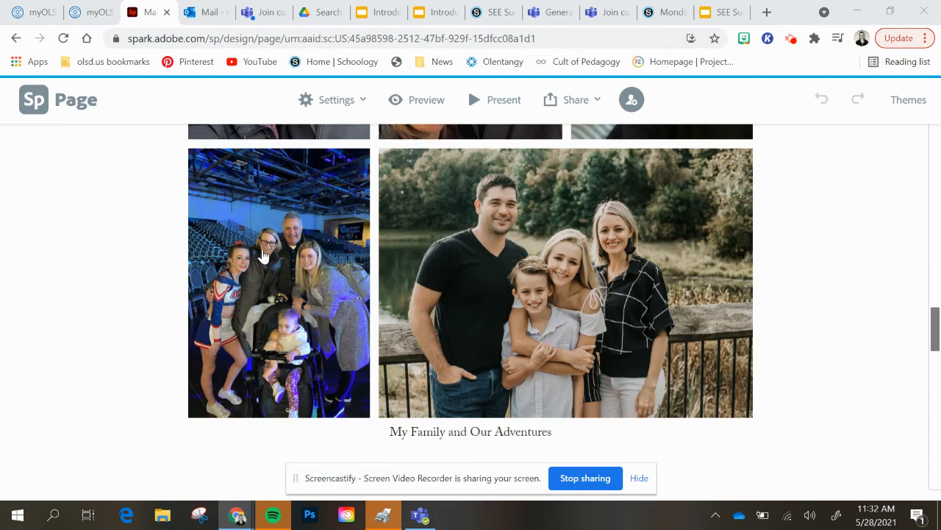
pyautogui.moveTo(918, 303)
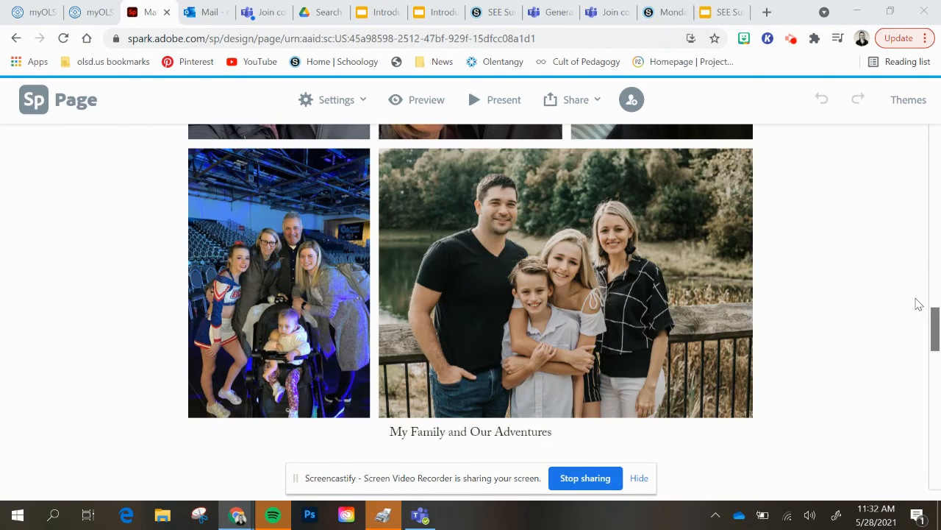
pyautogui.moveTo(757, 300)
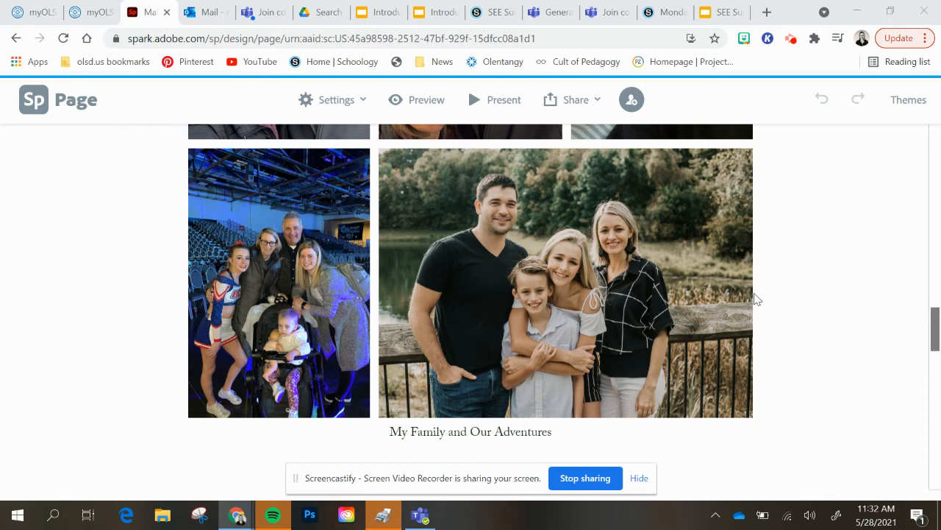
pyautogui.moveTo(606, 218)
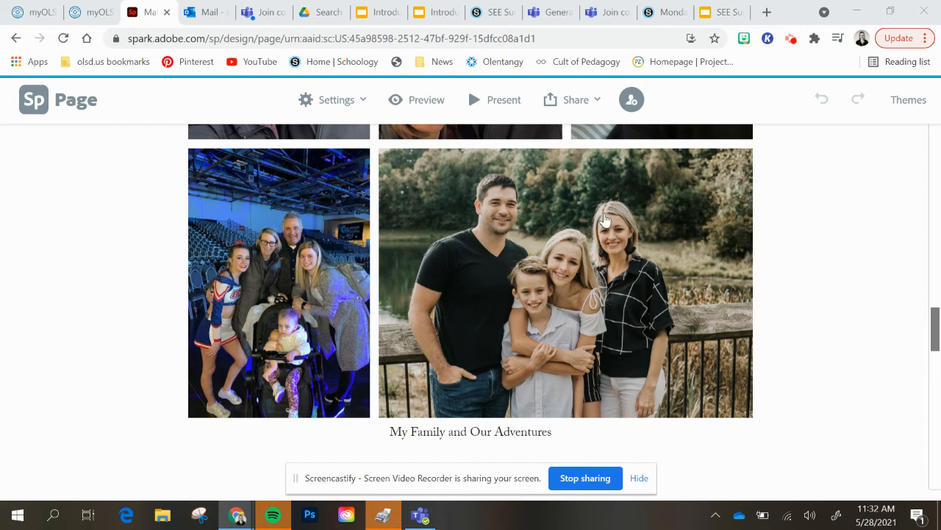
pyautogui.moveTo(844, 261)
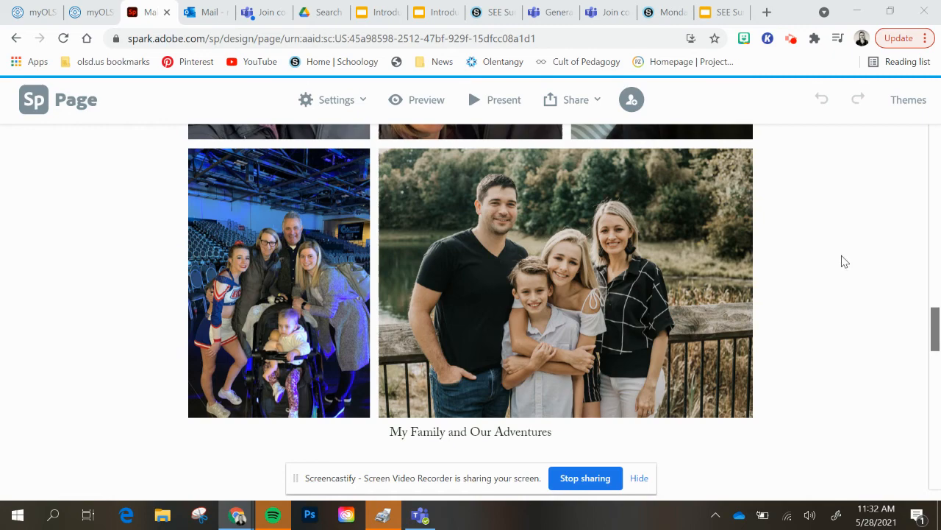
pyautogui.scroll(-3)
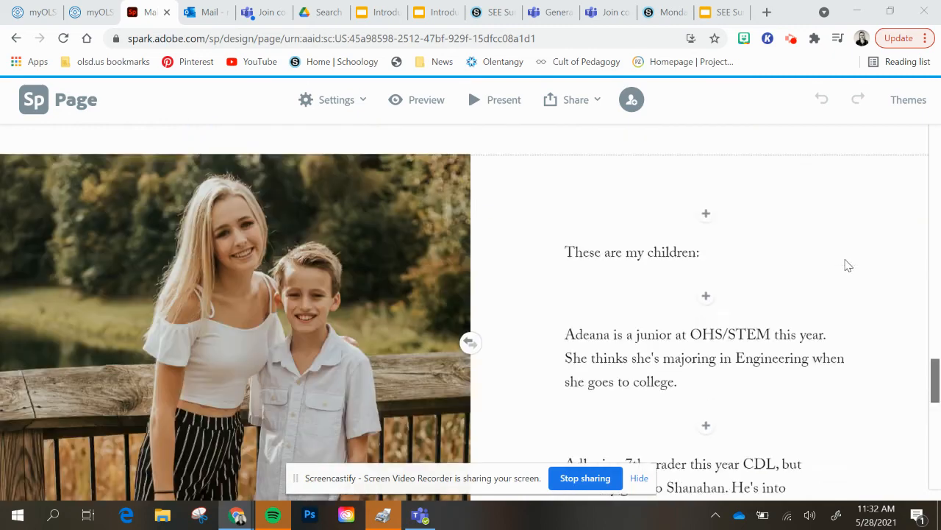
pyautogui.scroll(-3)
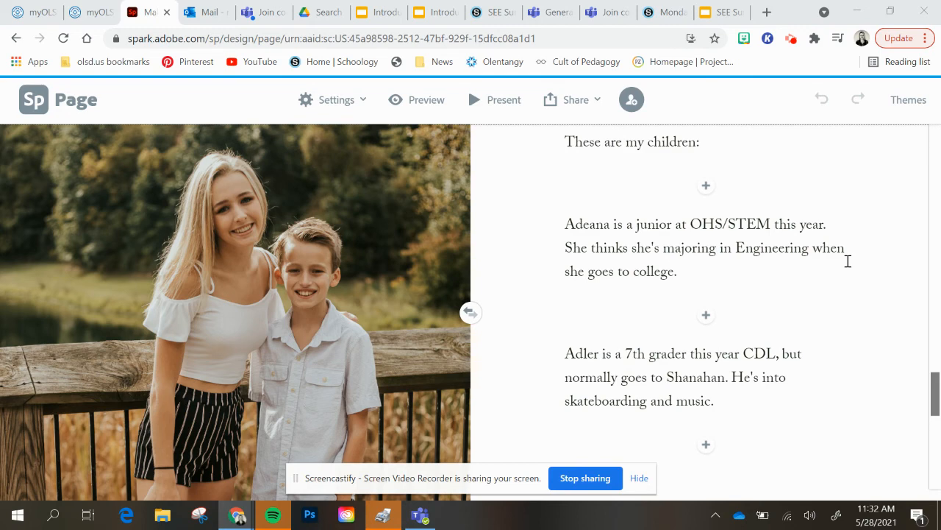
pyautogui.scroll(-3)
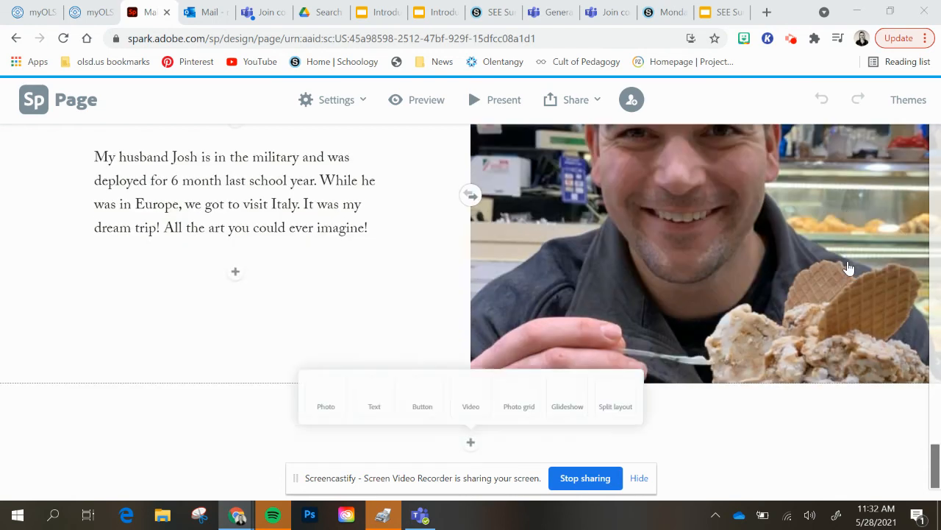
pyautogui.scroll(-3)
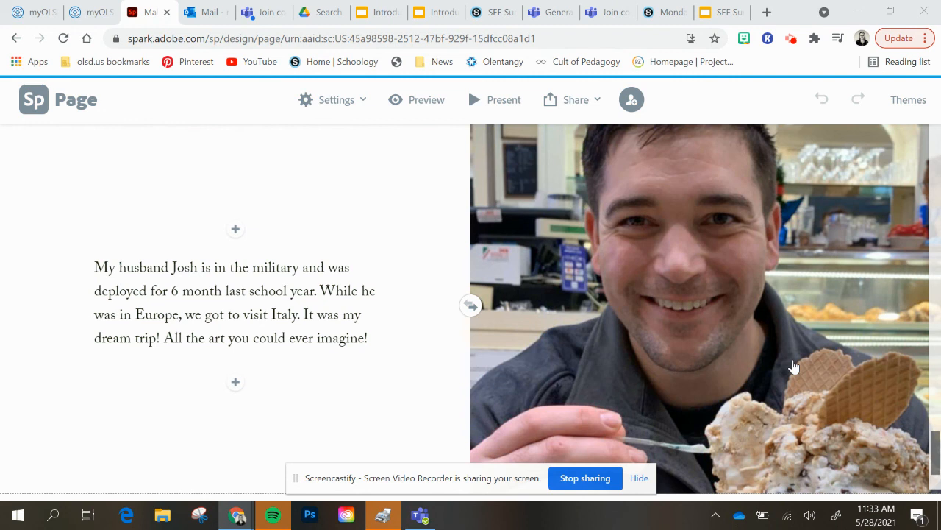
pyautogui.moveTo(591, 509)
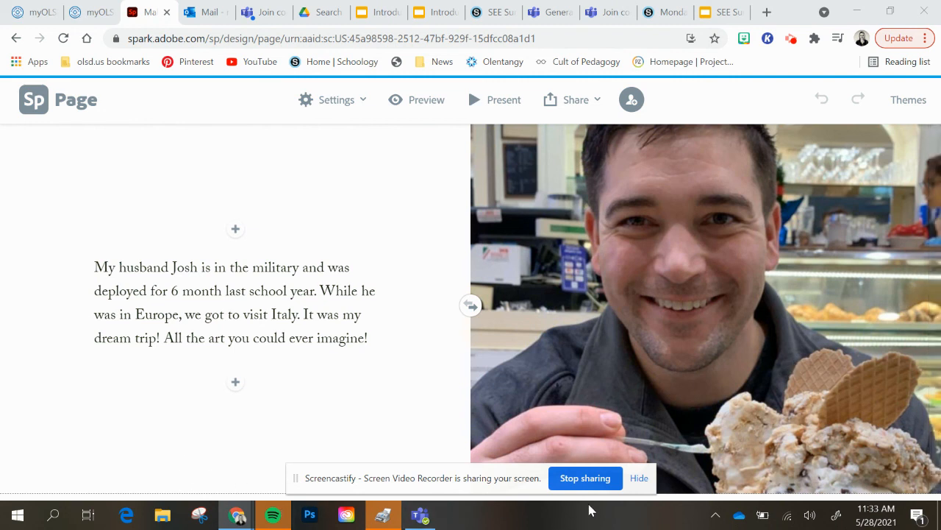